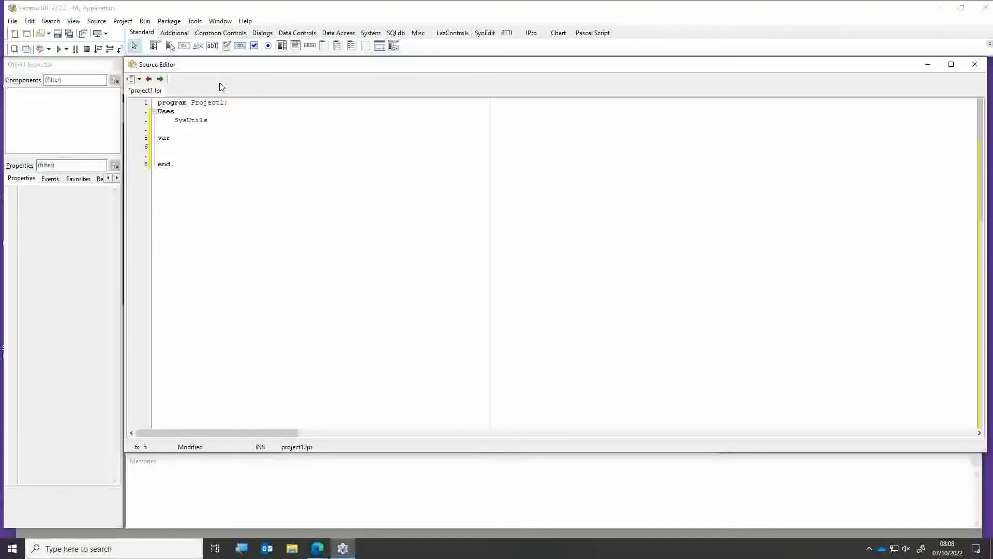
Declare 'no1, no2, result: integer' under var and add blank lines after it
left_click(174, 147)
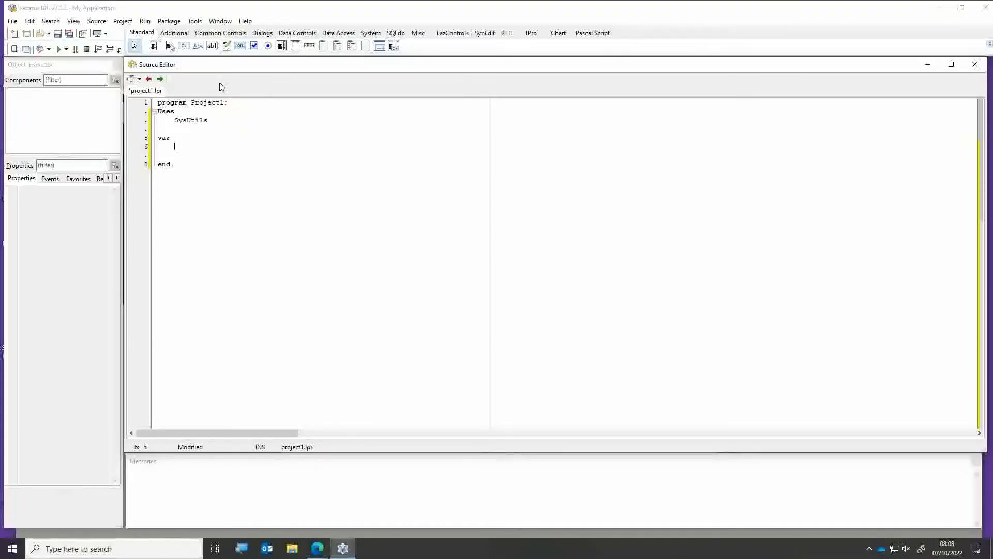
type("no1")
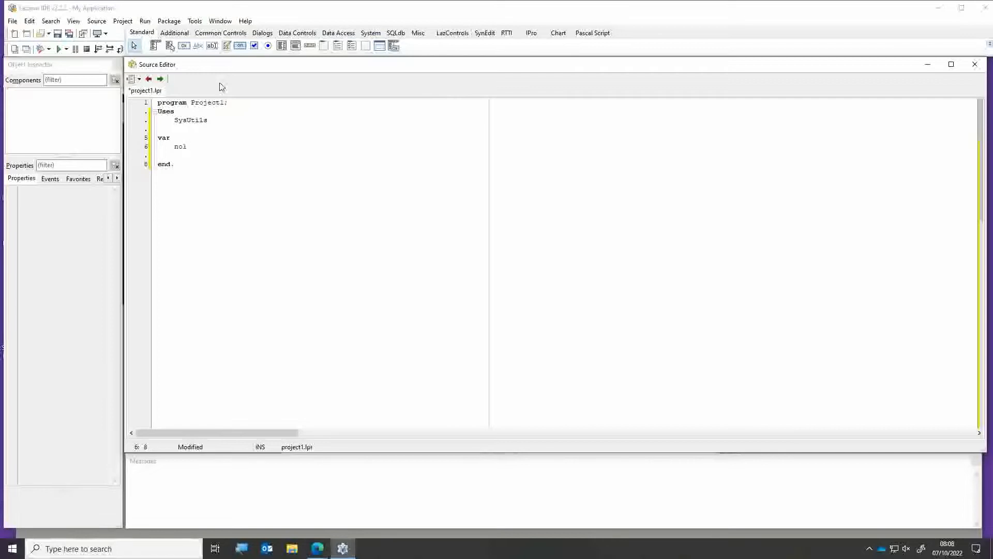
type(".")
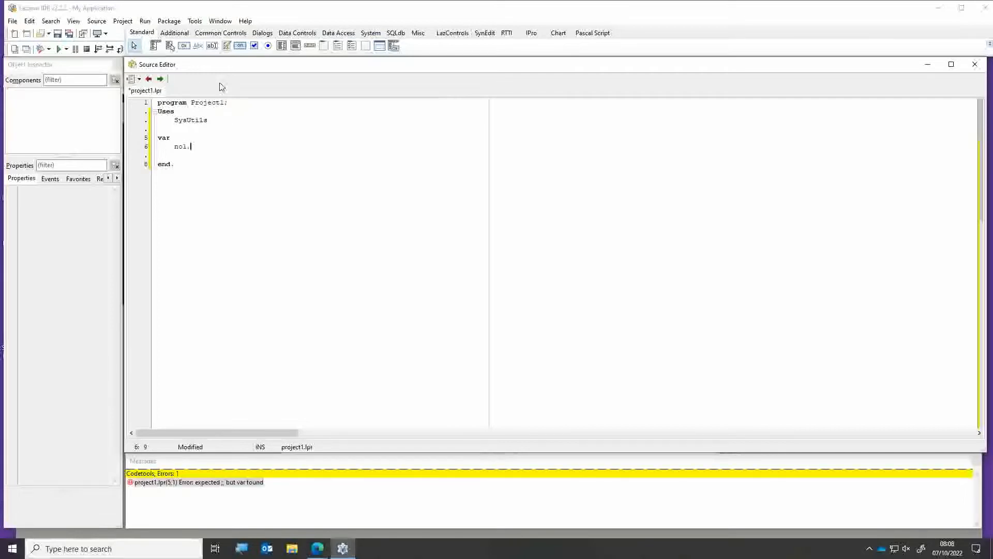
type(", no2")
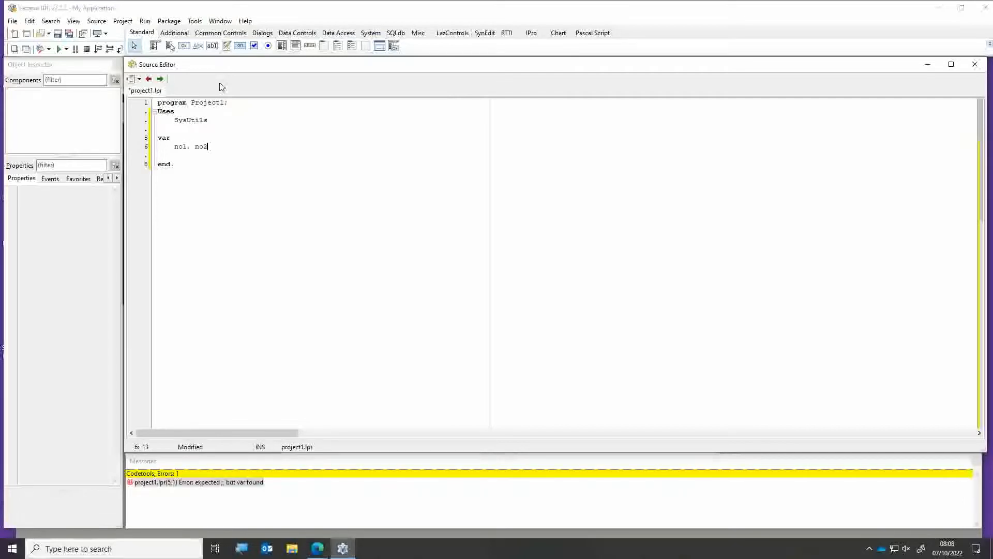
type(", =")
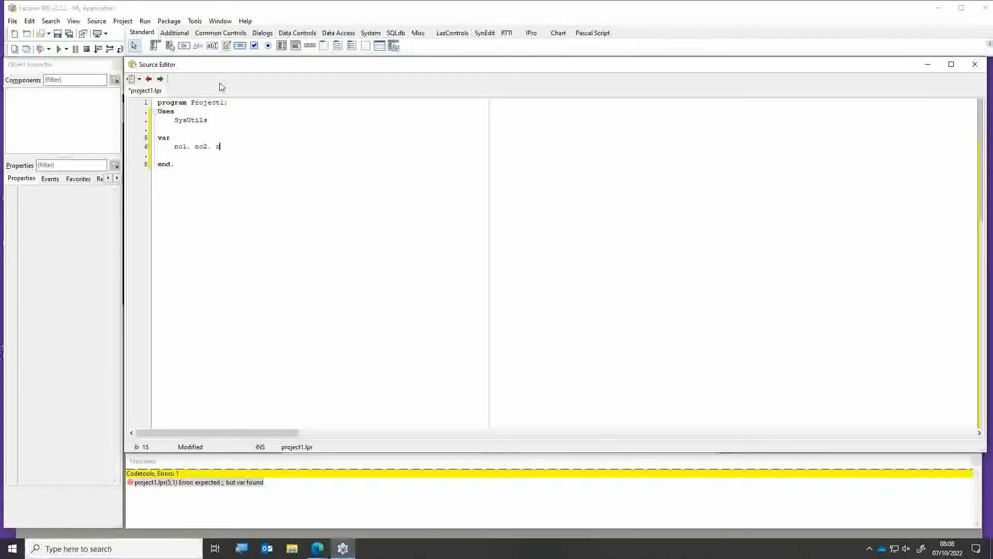
type("result: in")
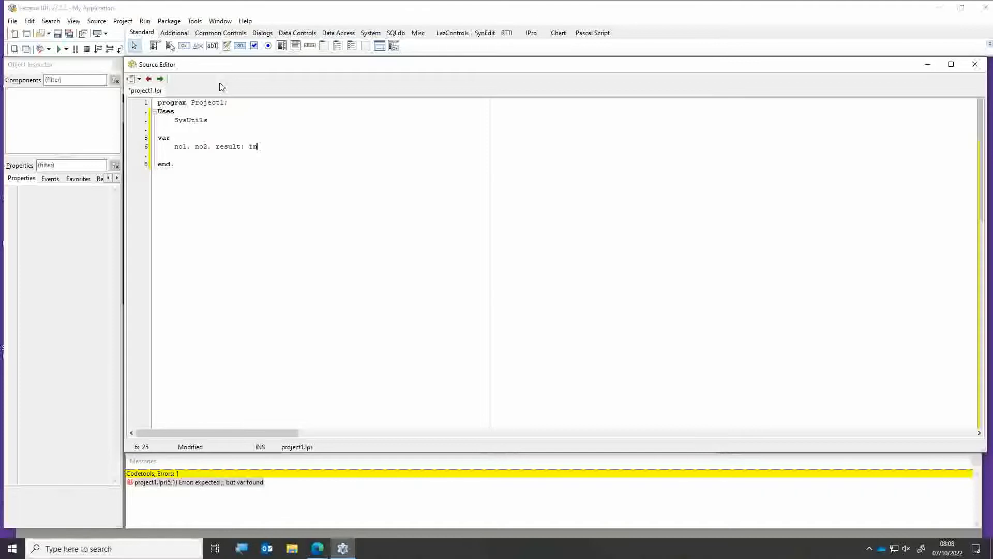
type("teger")
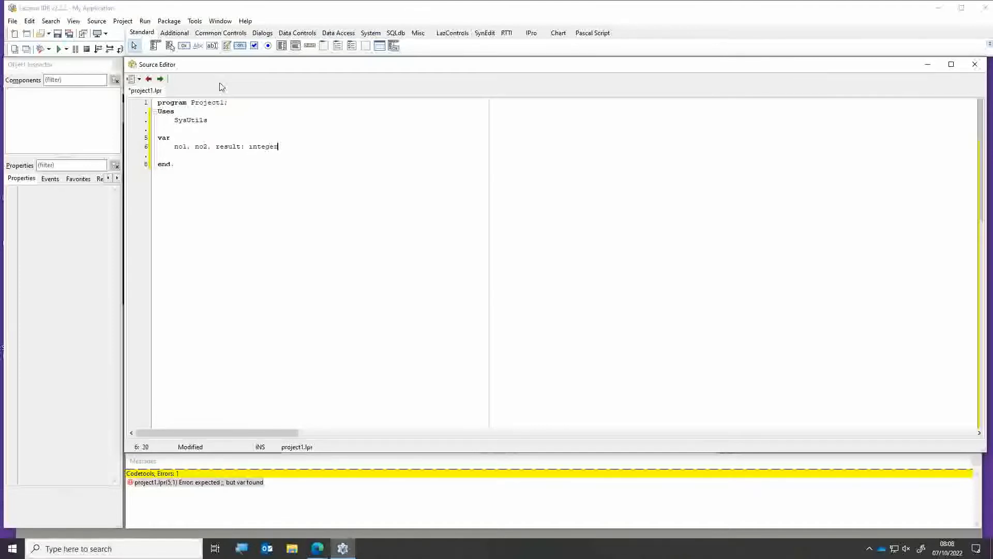
mouse_move(229, 106)
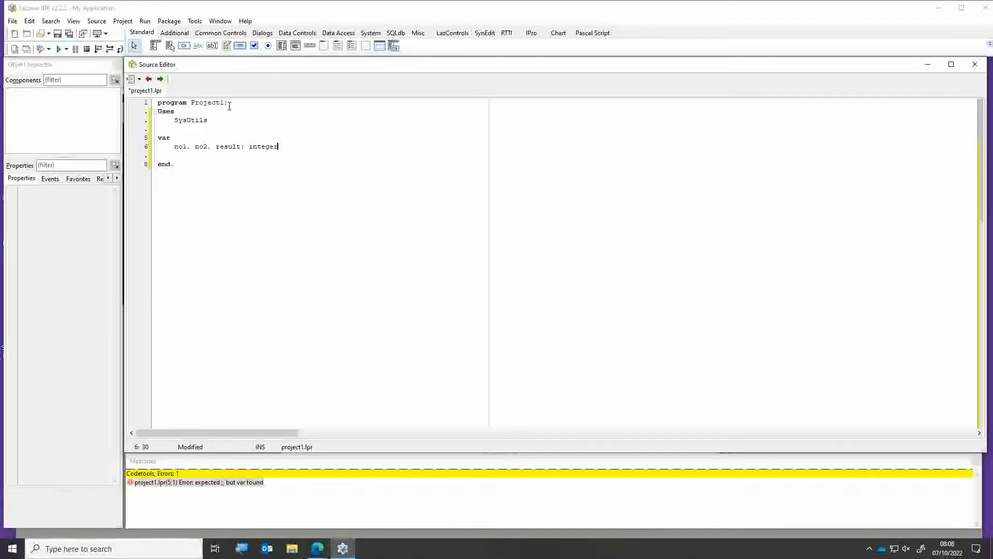
key("Return")
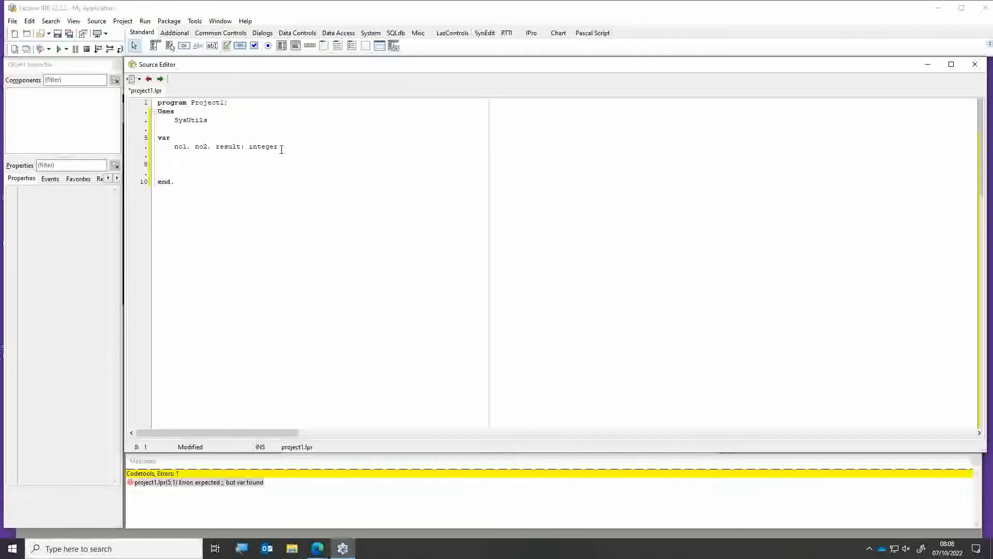
Add 'begin' above end and leave a blank line inside the main block
type("begin")
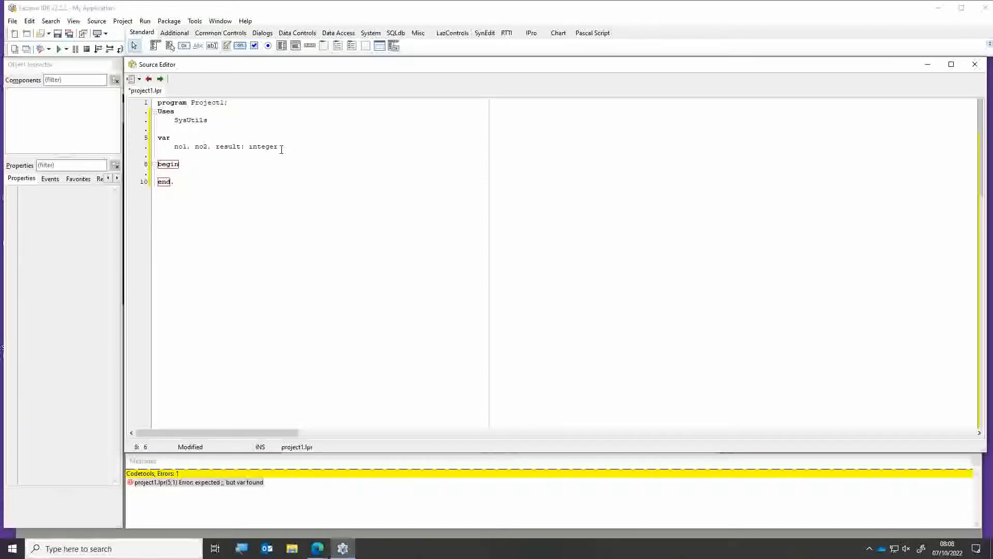
left_click(183, 164)
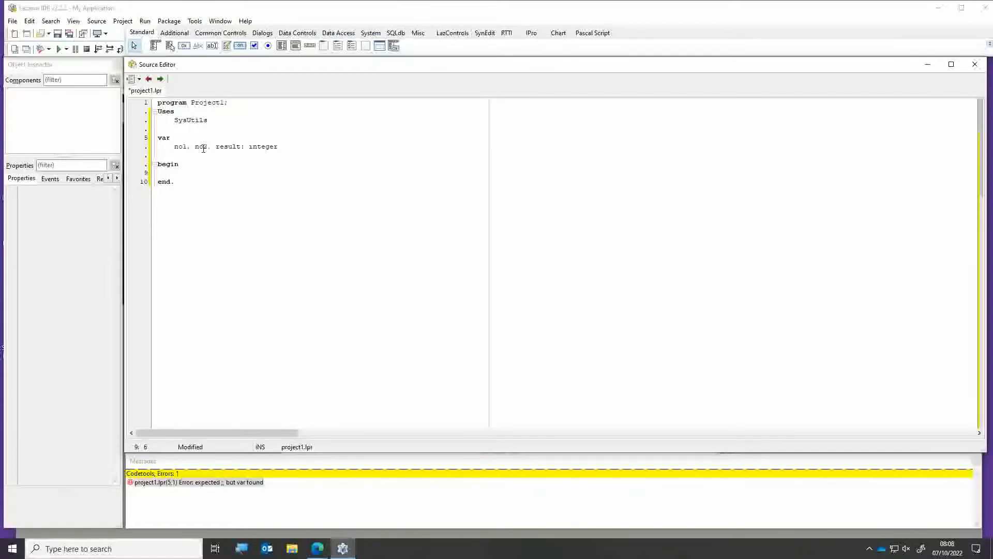
left_click(179, 172)
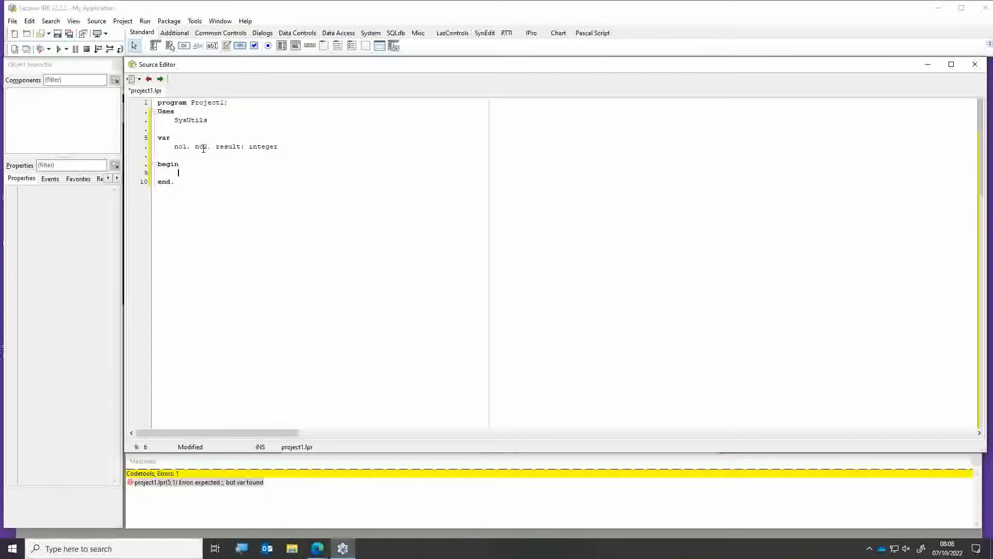
key("Return")
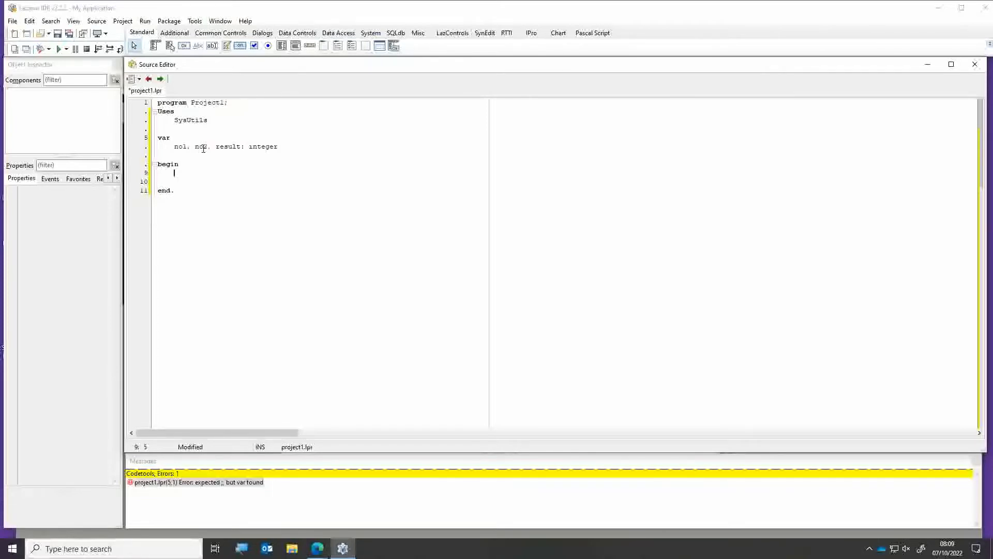
Write the statement writeln('Please enter your first number.'); then start a new line
type("wrt")
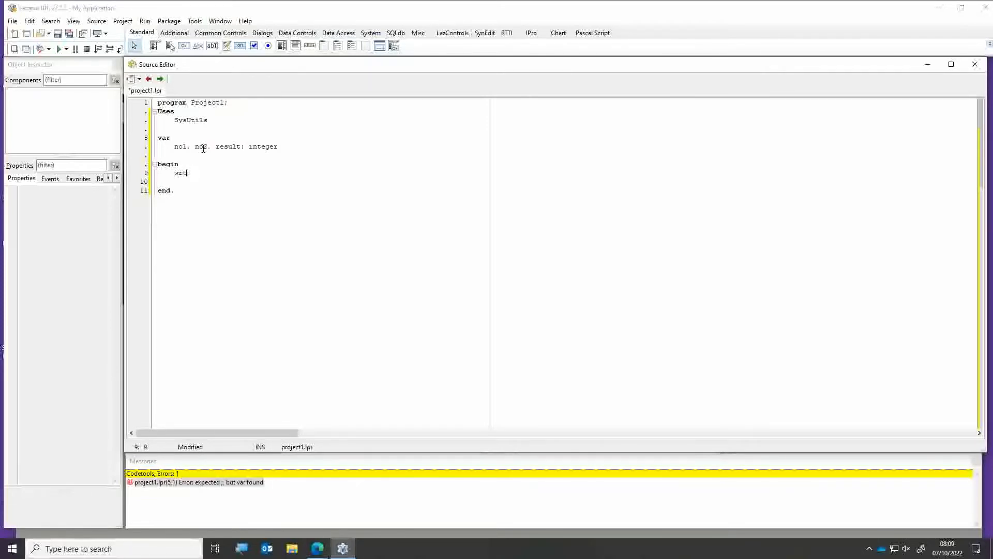
type("eln")
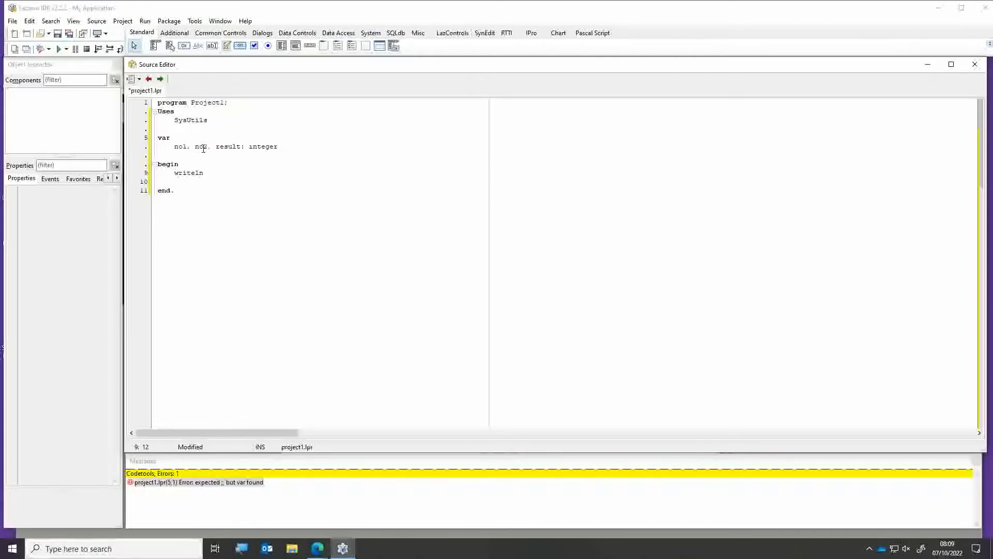
type("()")
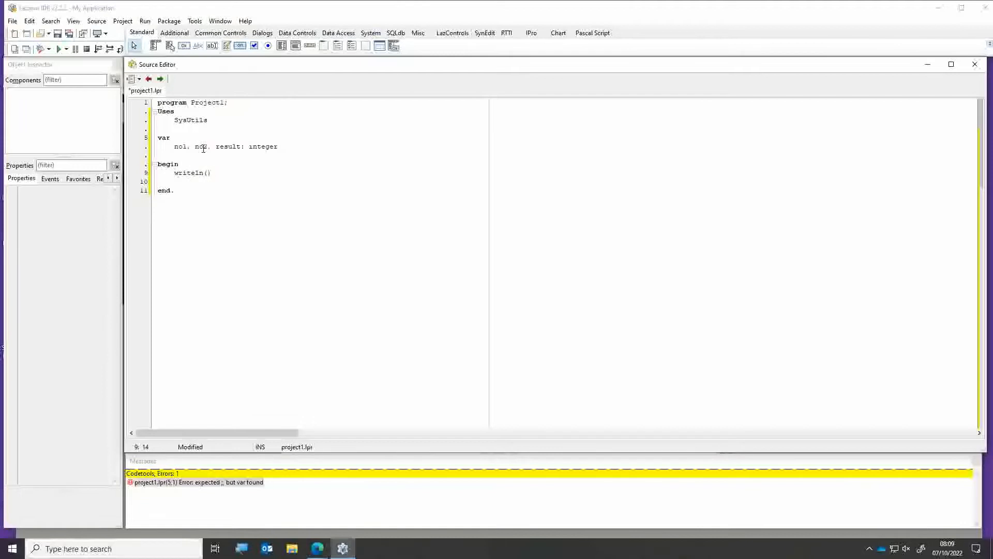
type(";")
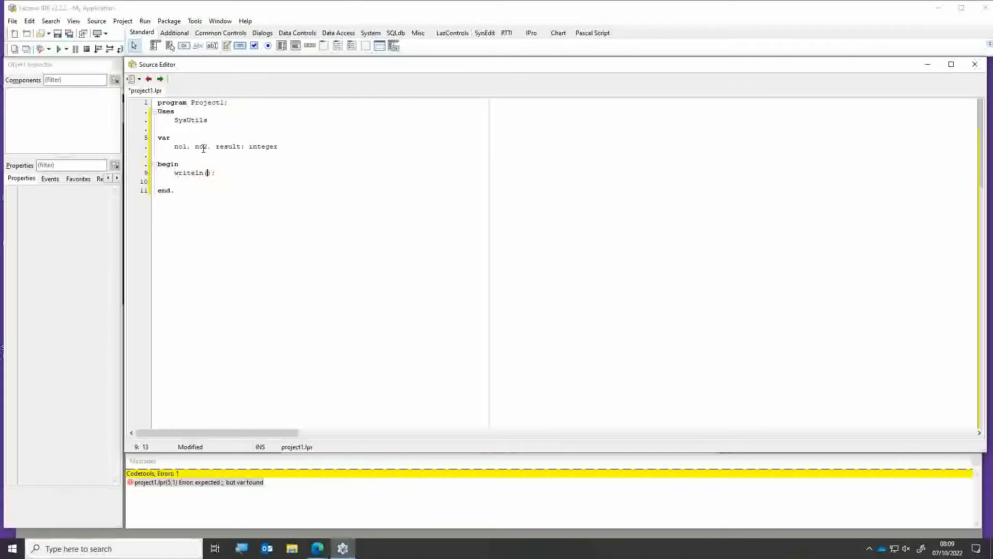
type("''")
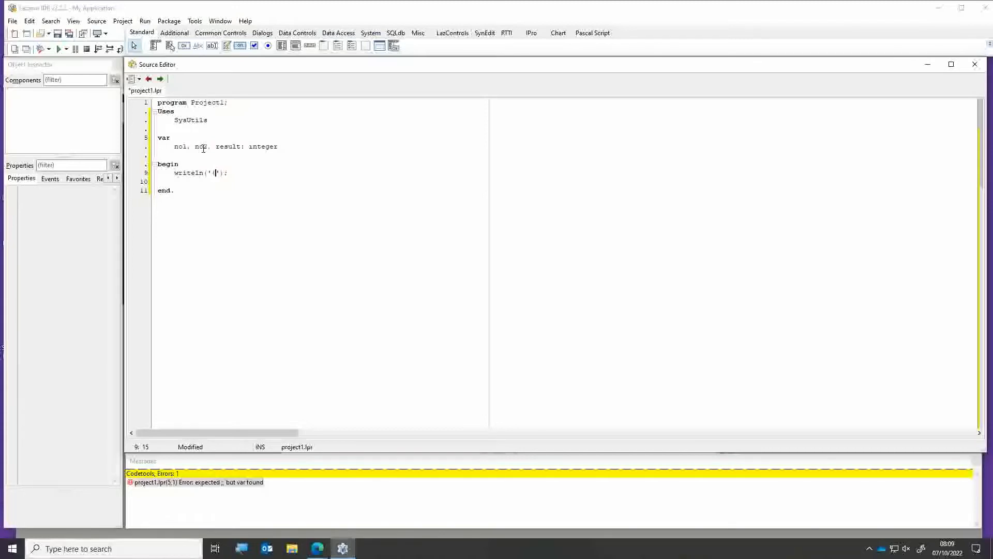
type("Please enter your")
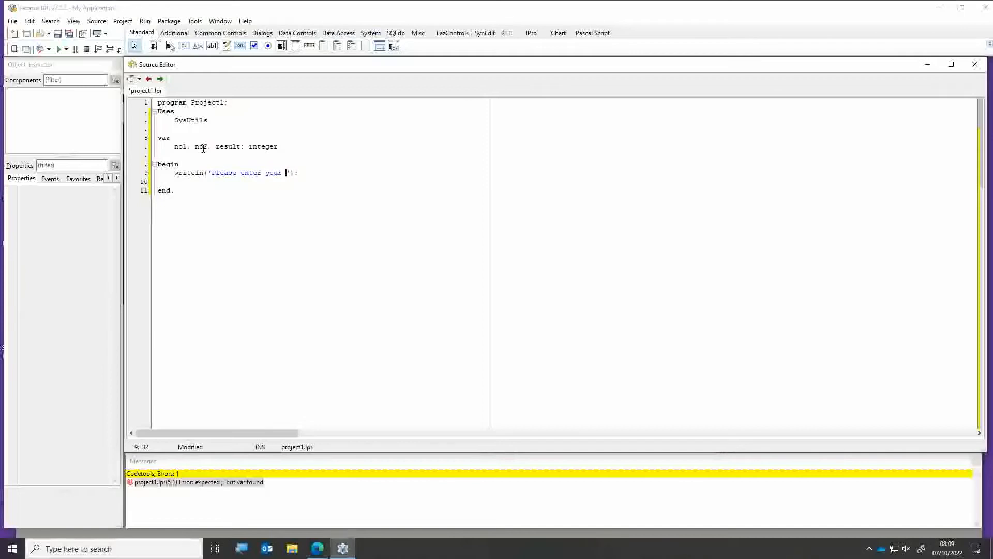
type("first number.")
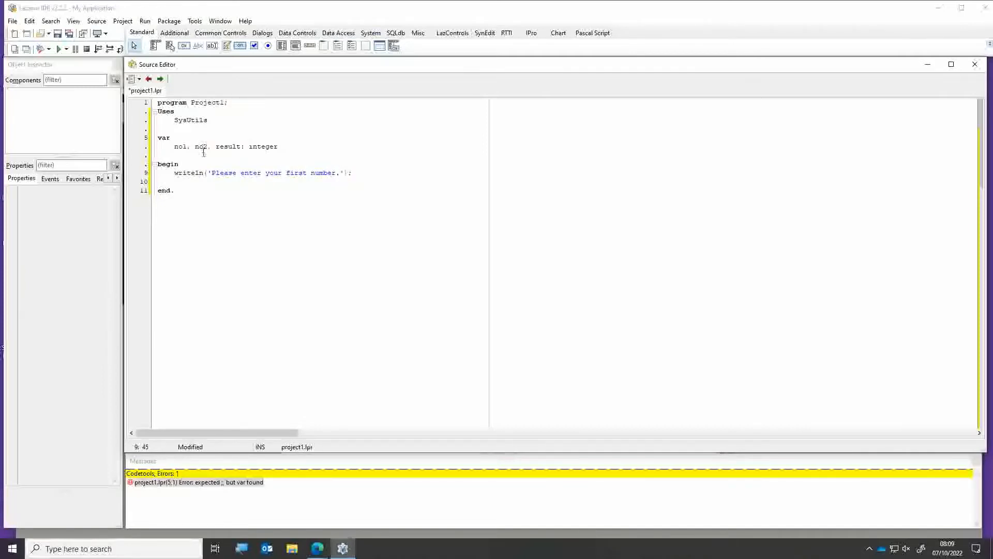
key("Return")
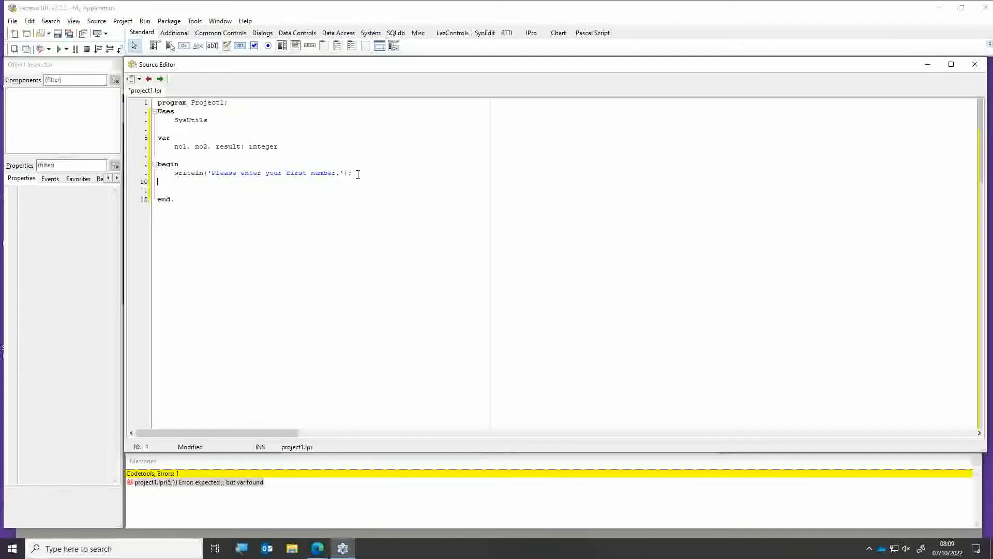